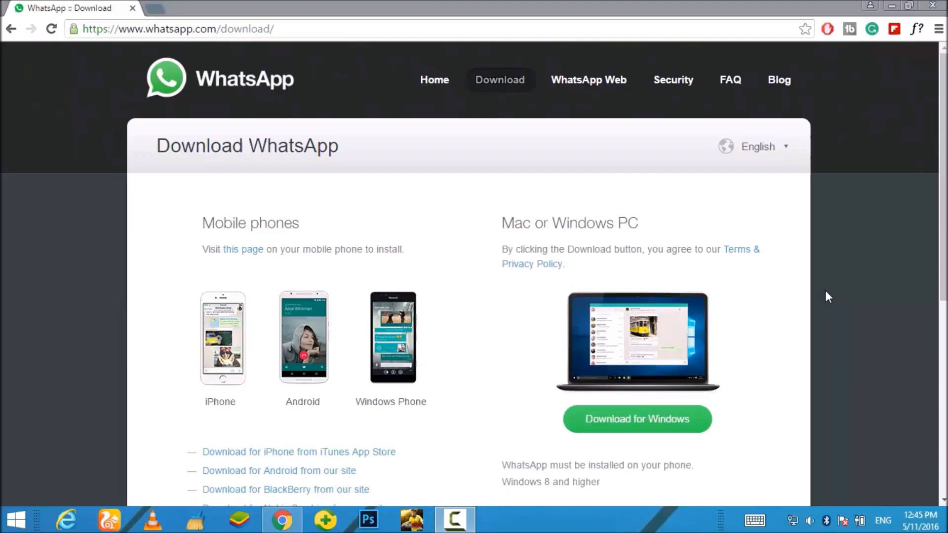
pyautogui.moveTo(797, 273)
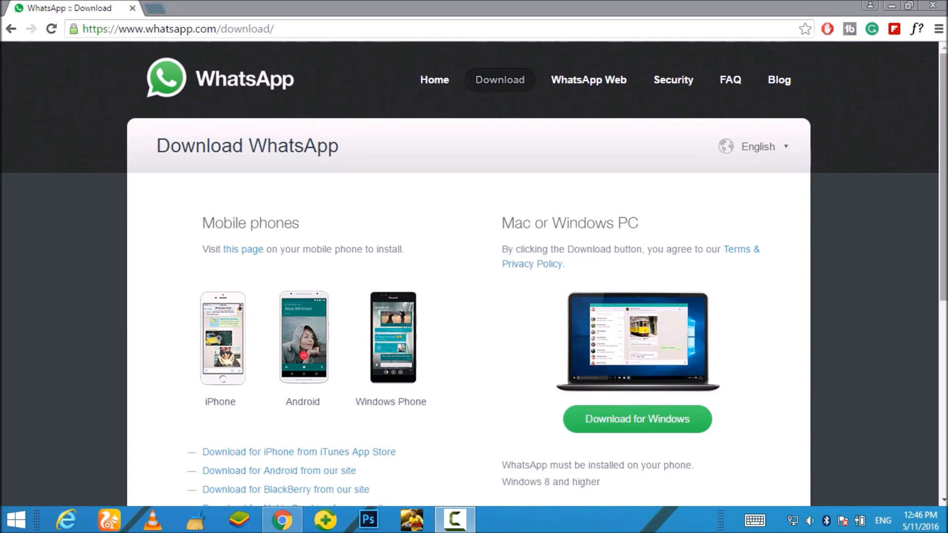
pyautogui.moveTo(284, 207)
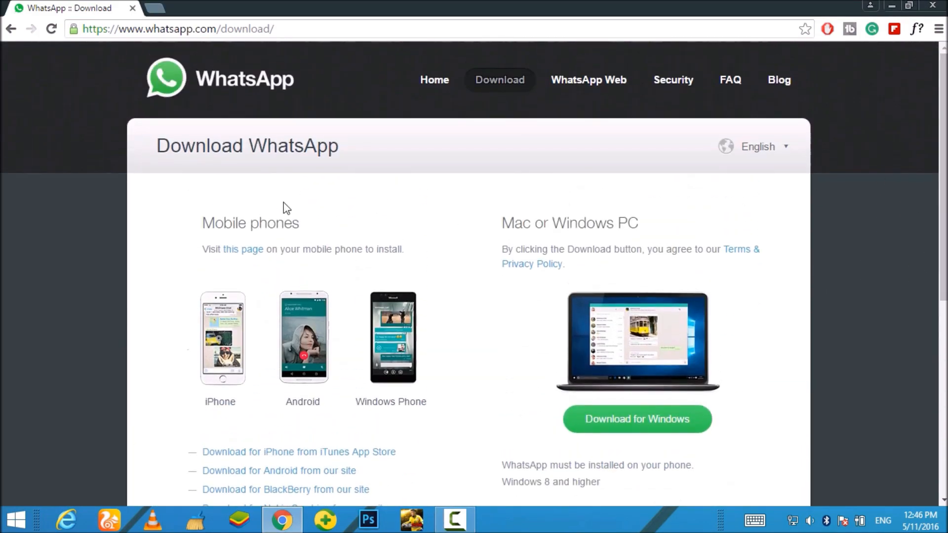
# Start the WhatsApp for Windows installer download from the whatsapp.com download page.
pyautogui.scroll(-3)
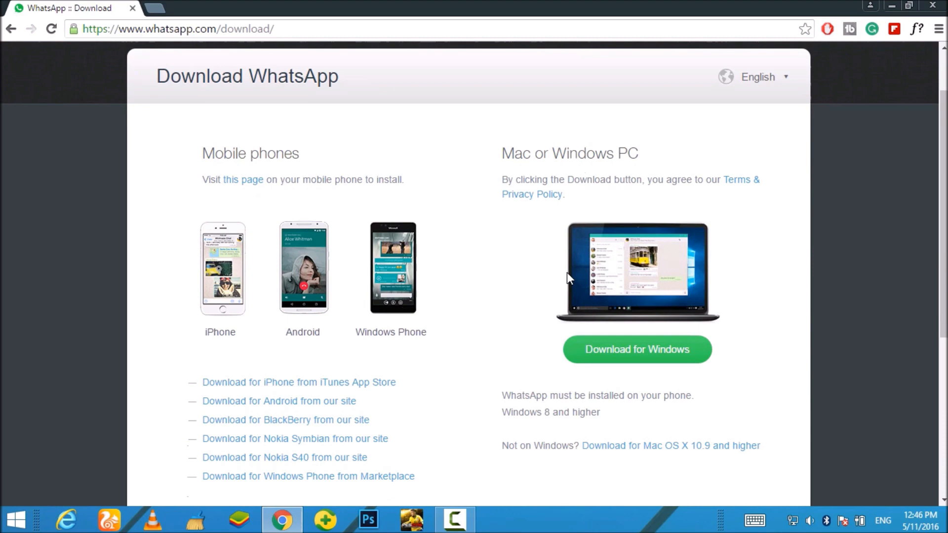
pyautogui.scroll(-3)
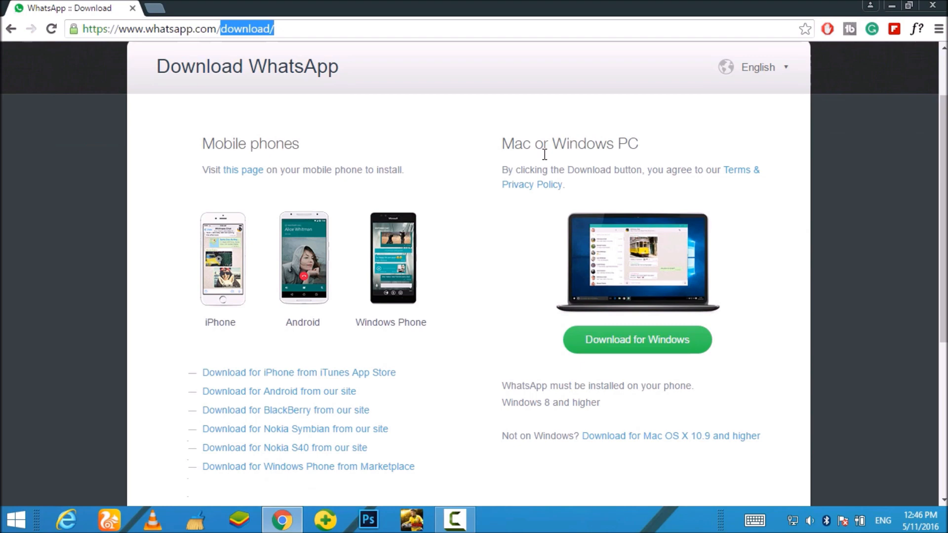
pyautogui.scroll(-3)
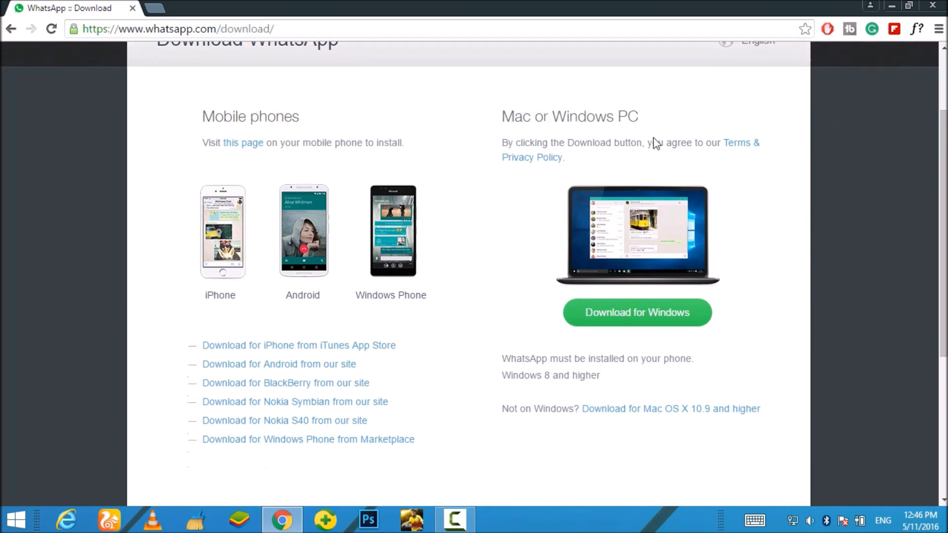
pyautogui.moveTo(220, 311)
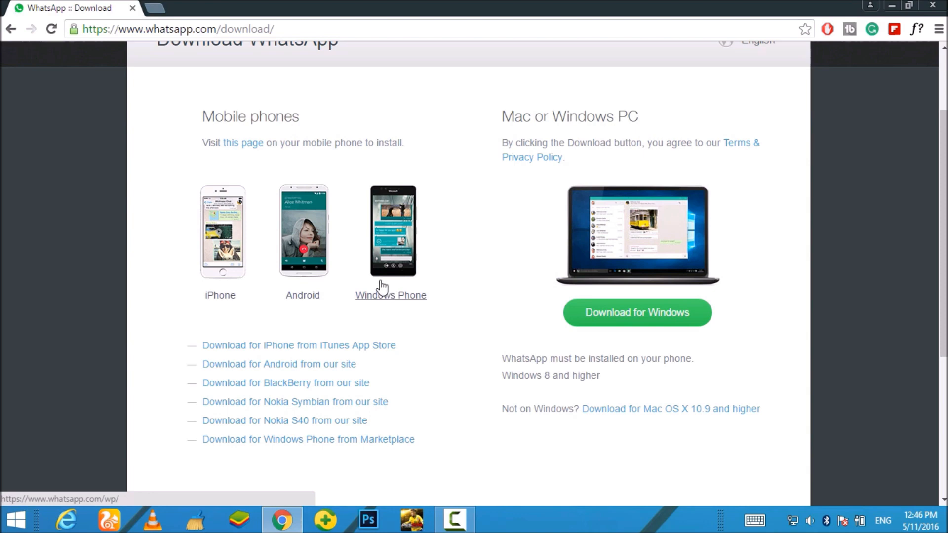
pyautogui.moveTo(775, 336)
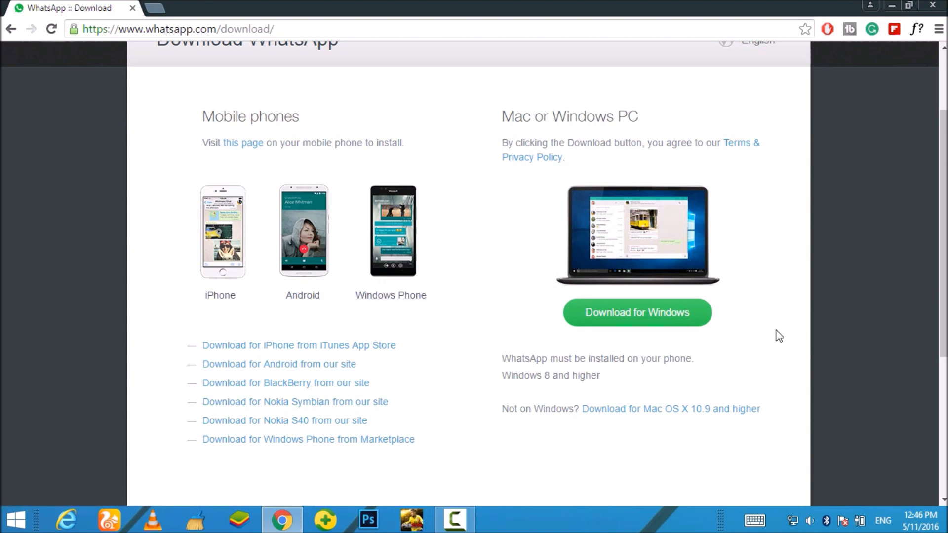
pyautogui.moveTo(637, 324)
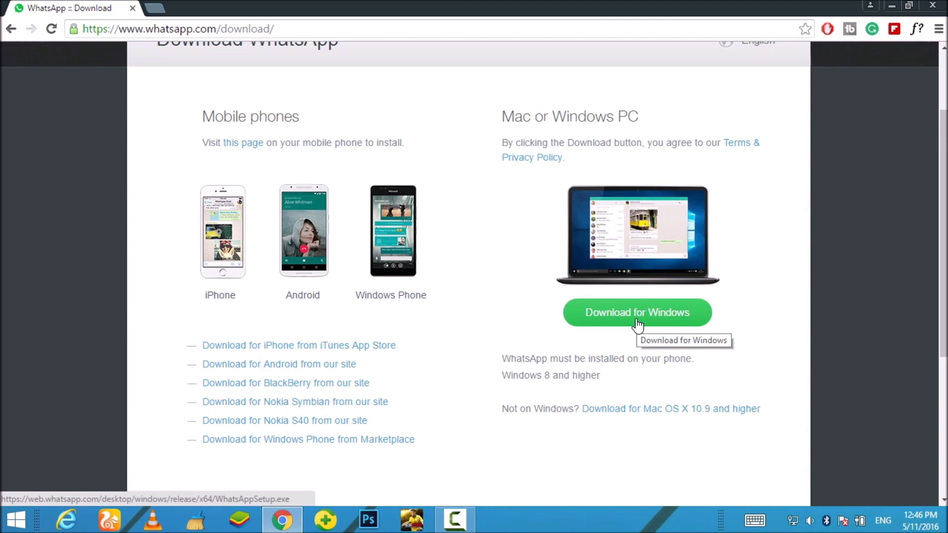
pyautogui.moveTo(675, 348)
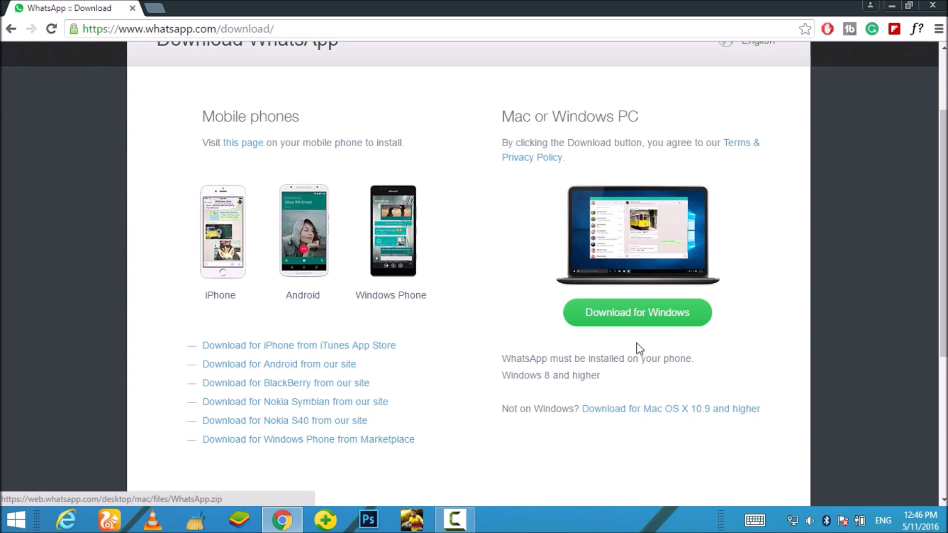
pyautogui.moveTo(318, 497)
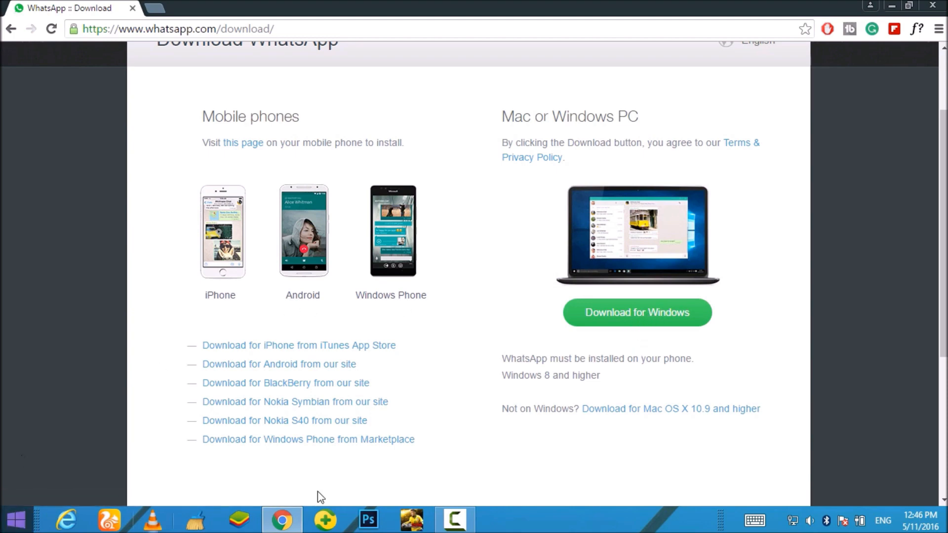
pyautogui.click(616, 312)
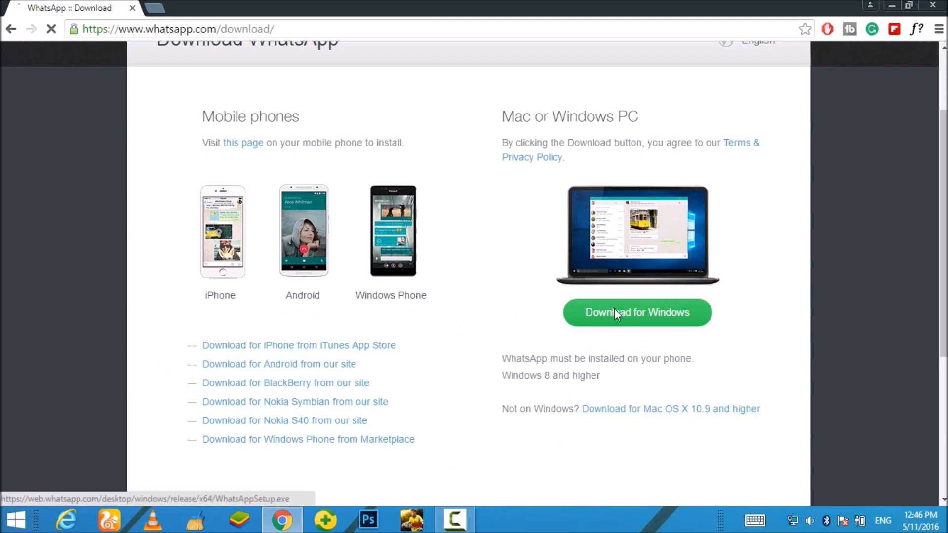
# Retry the download so WhatsAppSetup.exe appears in Chrome's download shelf.
pyautogui.click(637, 312)
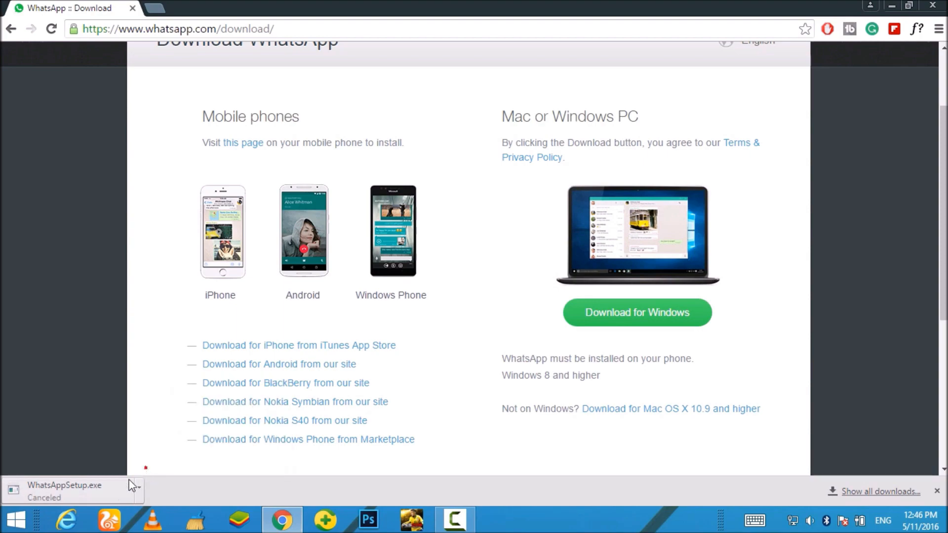
pyautogui.moveTo(880, 5)
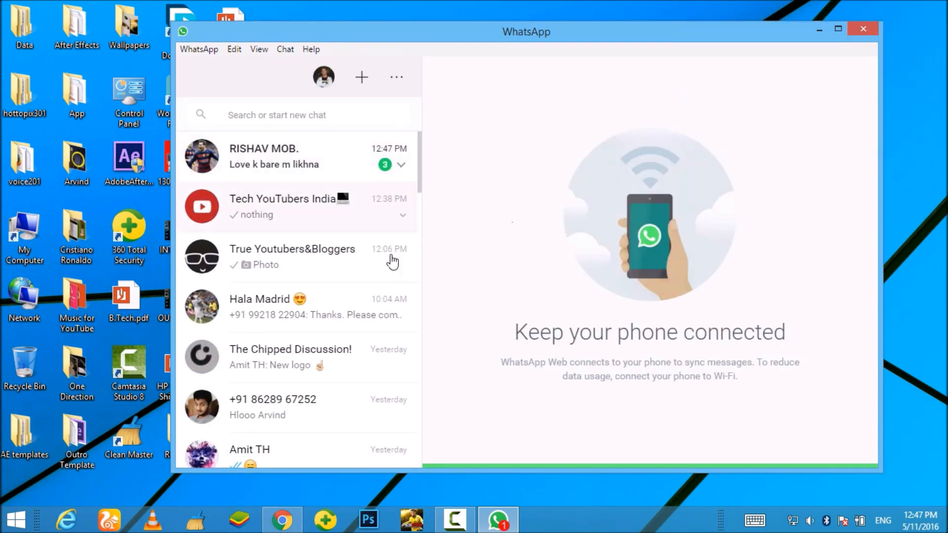
# Scroll through the chat list in the newly installed WhatsApp Desktop app.
pyautogui.scroll(-3)
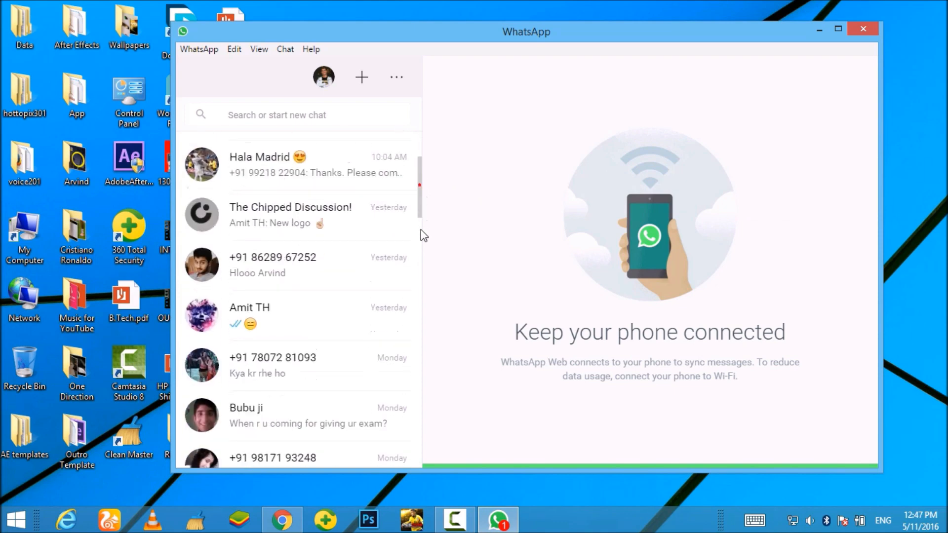